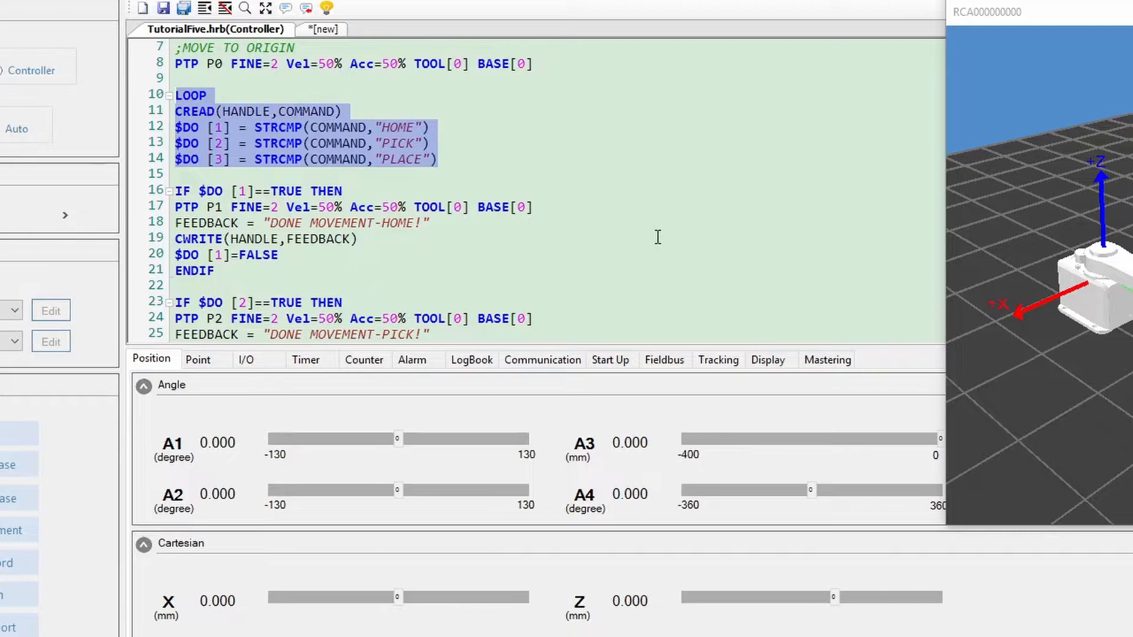
{"action": "mouse_move", "coordinate": [498, 229]}
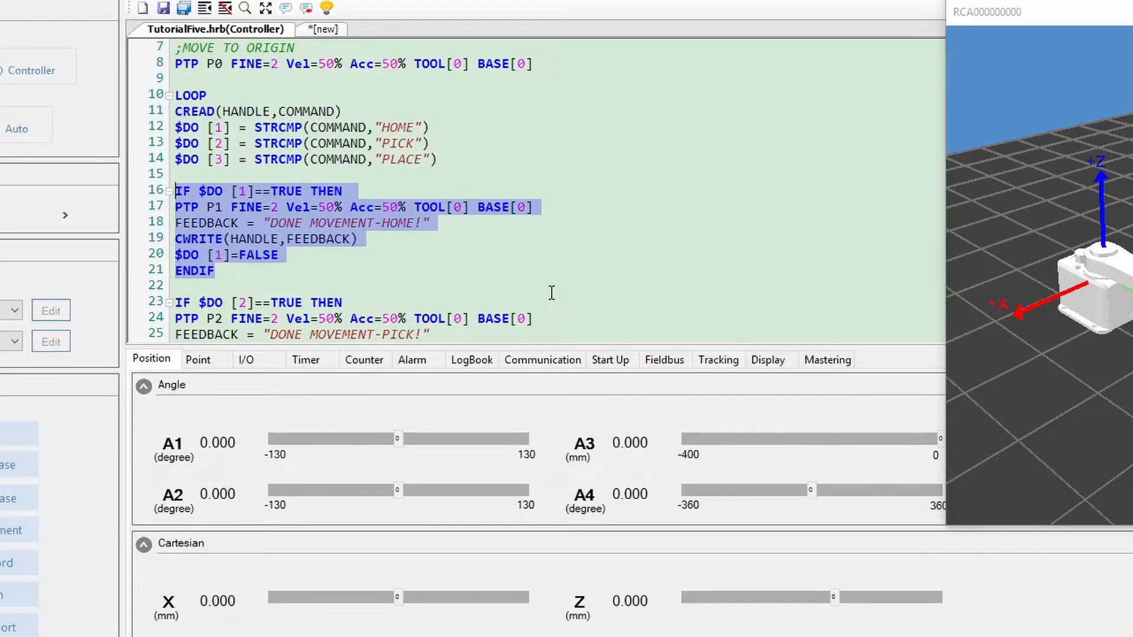
Step: Start the robot program at Normal Speed (T2) and show the Communication tab
{"action": "scroll", "scroll_direction": "down", "scroll_amount": 3}
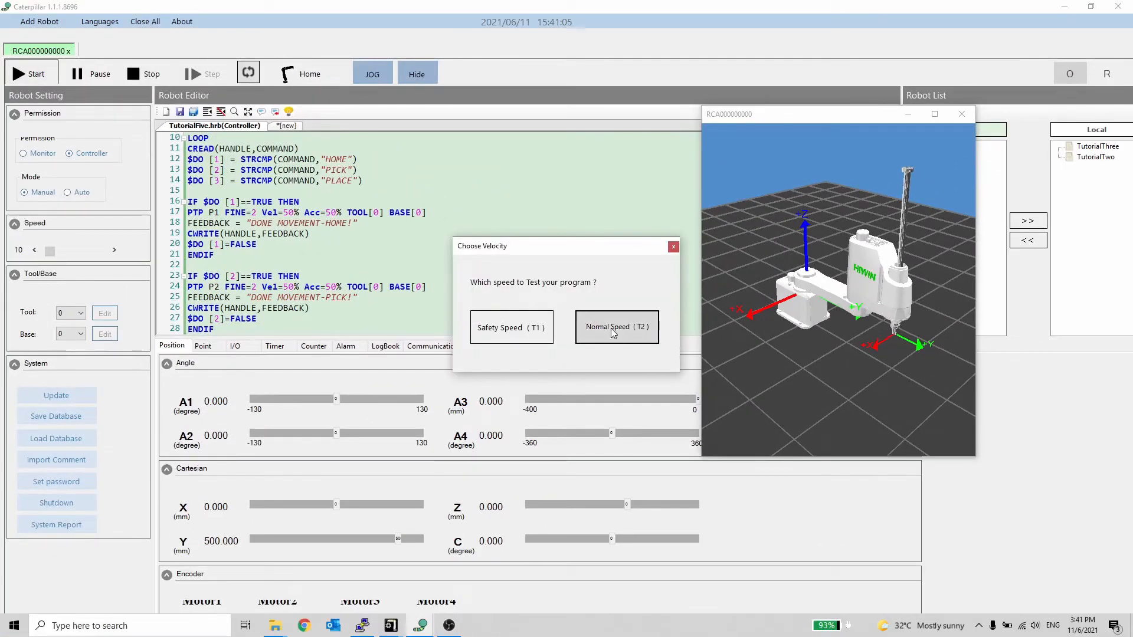
{"action": "left_click", "coordinate": [615, 326]}
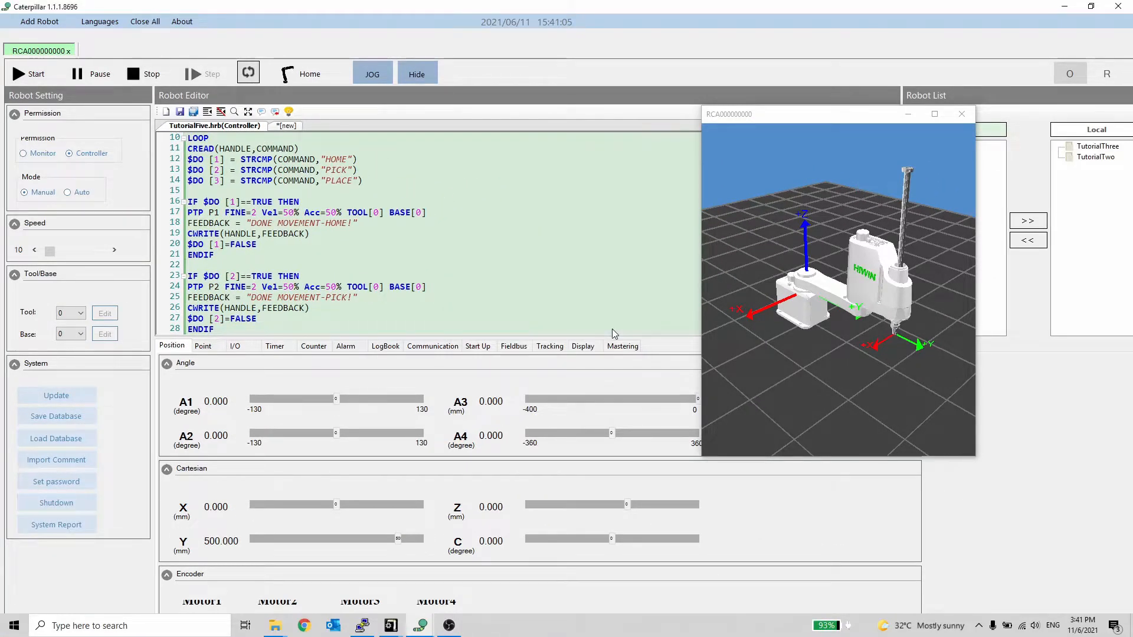
{"action": "left_click", "coordinate": [29, 73]}
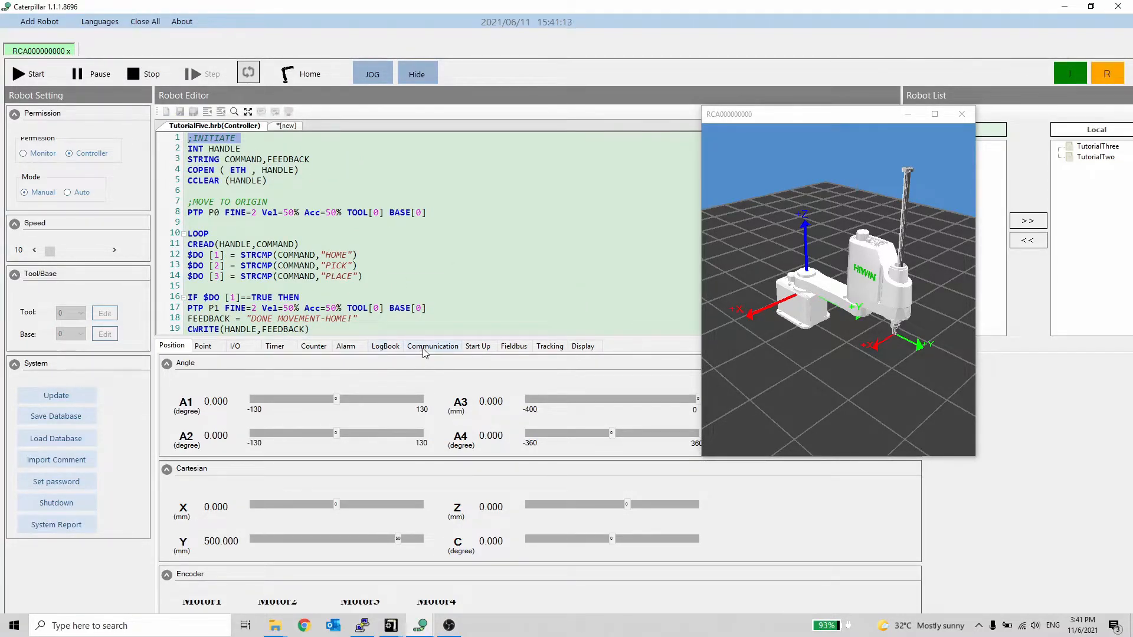
{"action": "left_click", "coordinate": [432, 345]}
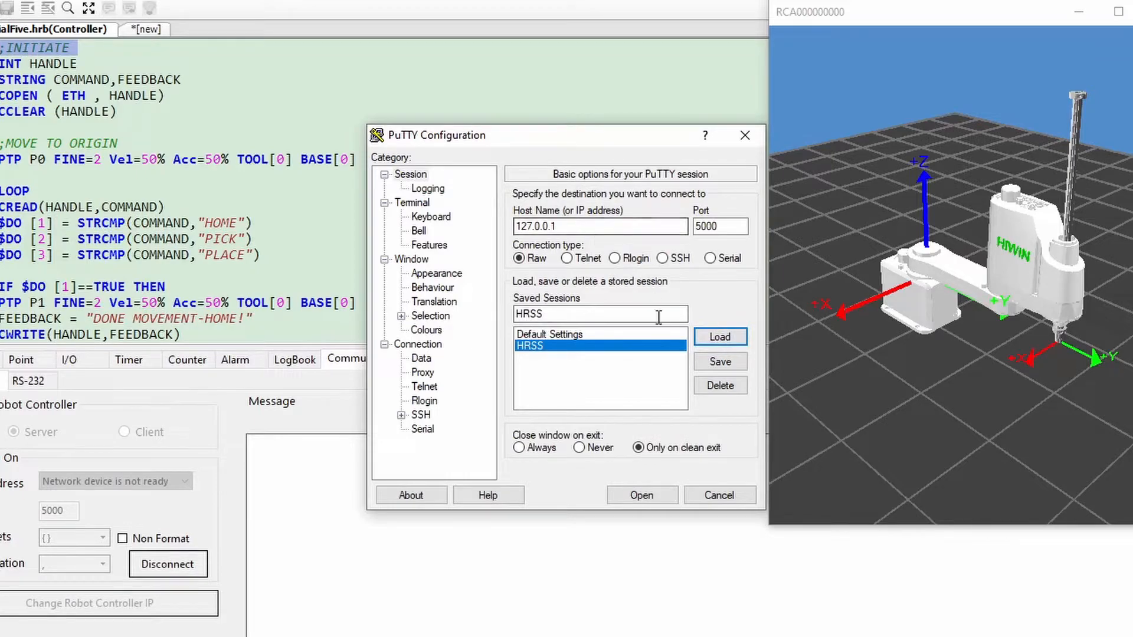
Step: Load the saved HRSS PuTTY session (Raw, 127.0.0.1, port 5000) and connect
{"action": "left_click", "coordinate": [640, 495]}
{"action": "type", "text": "{"}
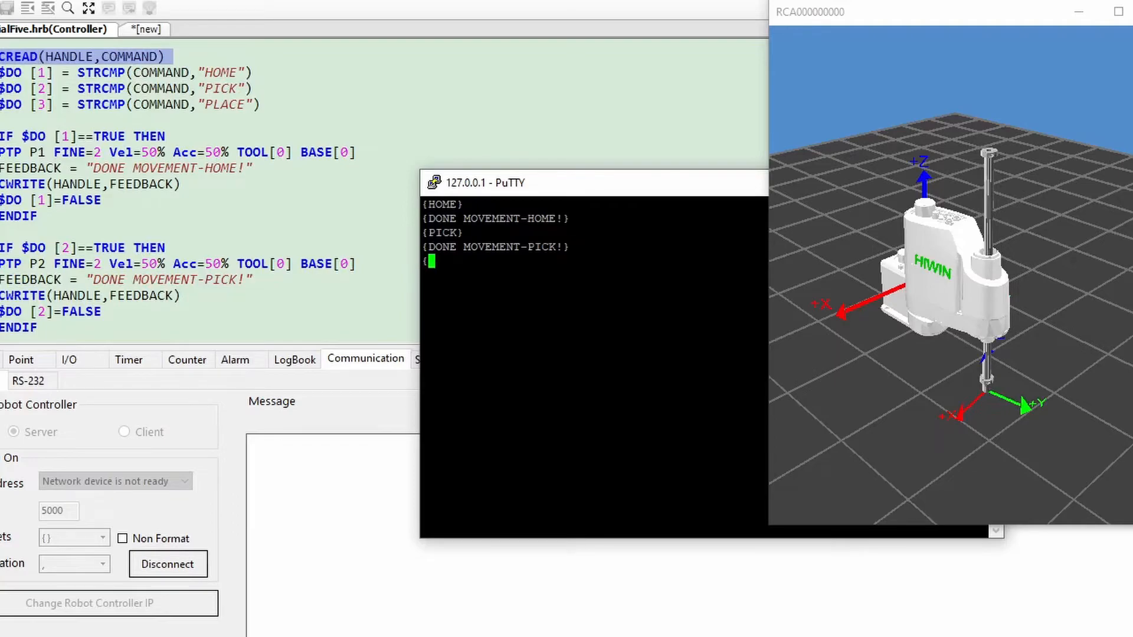
Step: Send {PLACE} to get DONE MOVEMENT-PLACE!, then begin typing {HOME}
{"action": "type", "text": "PLACE}"}
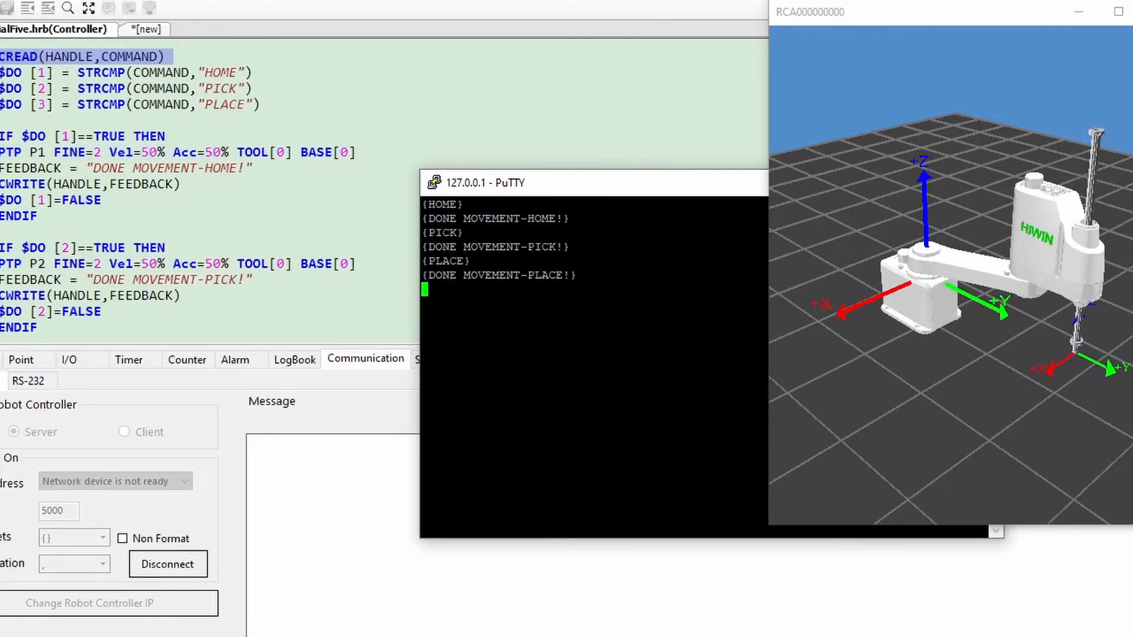
{"action": "type", "text": "{HO"}
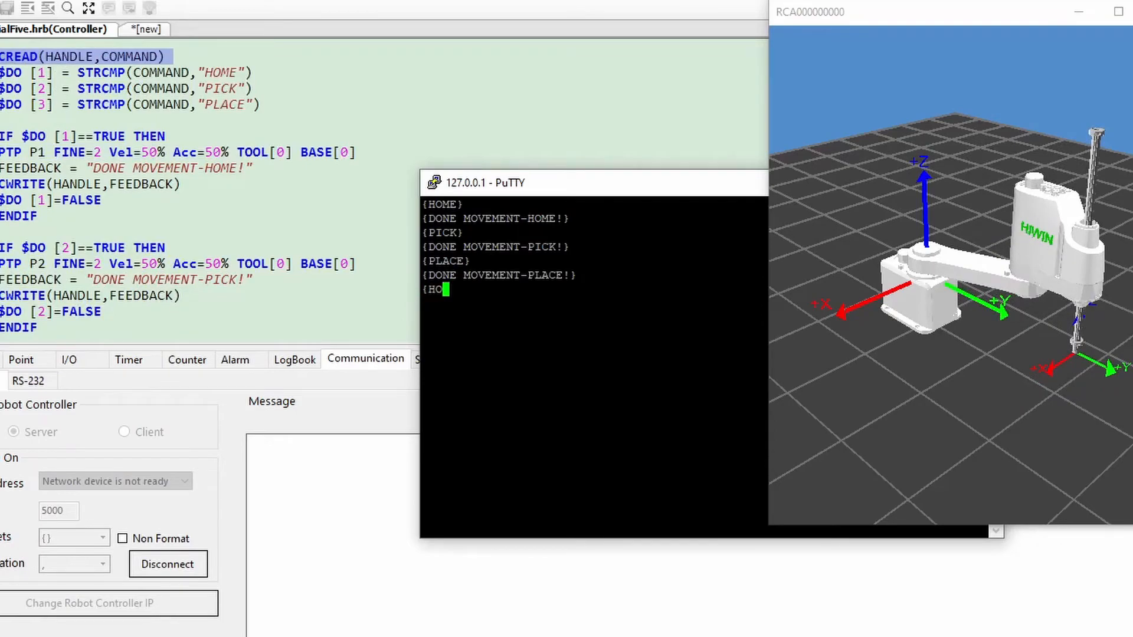